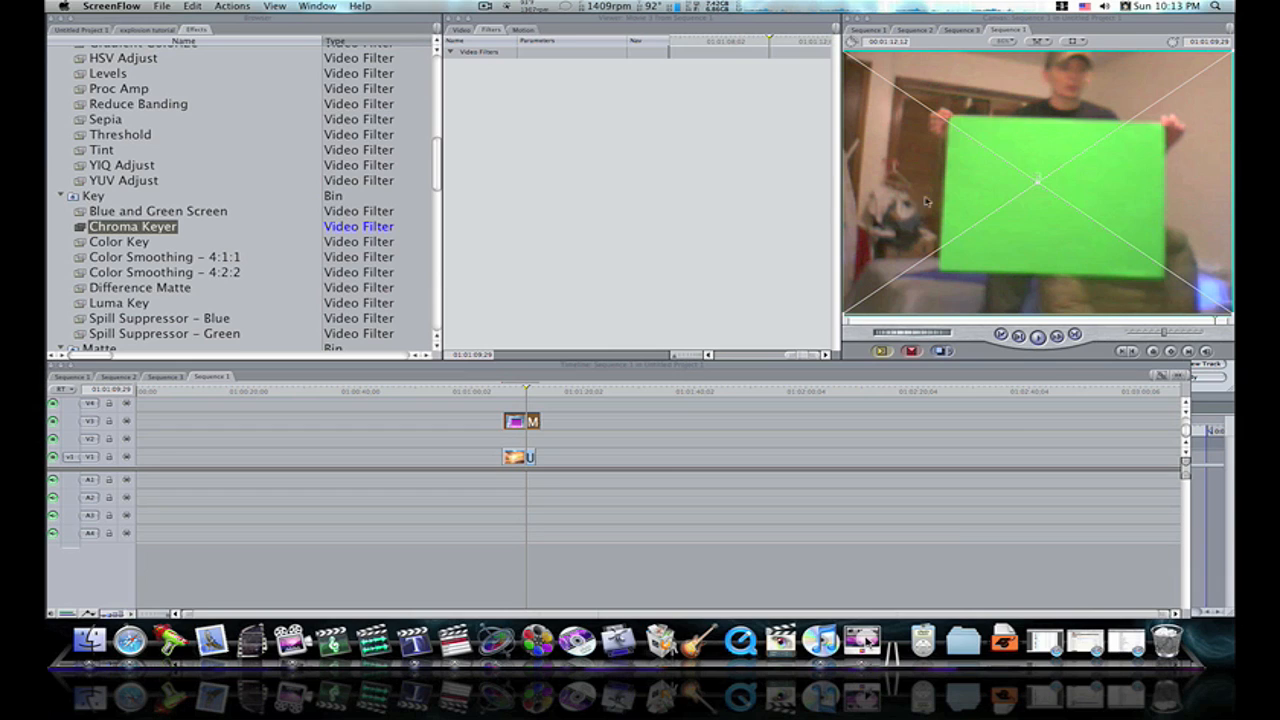
{"action": "mouse_move", "coordinate": [1016, 176]}
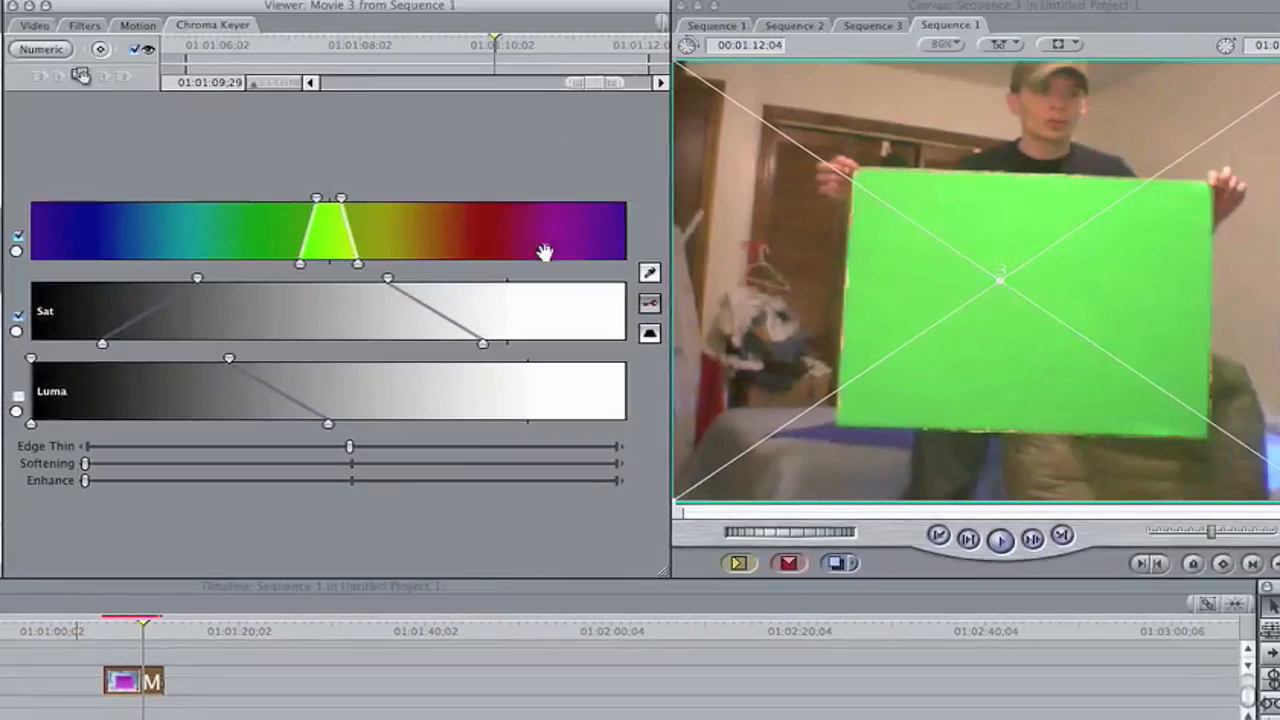
{"action": "mouse_move", "coordinate": [272, 396]}
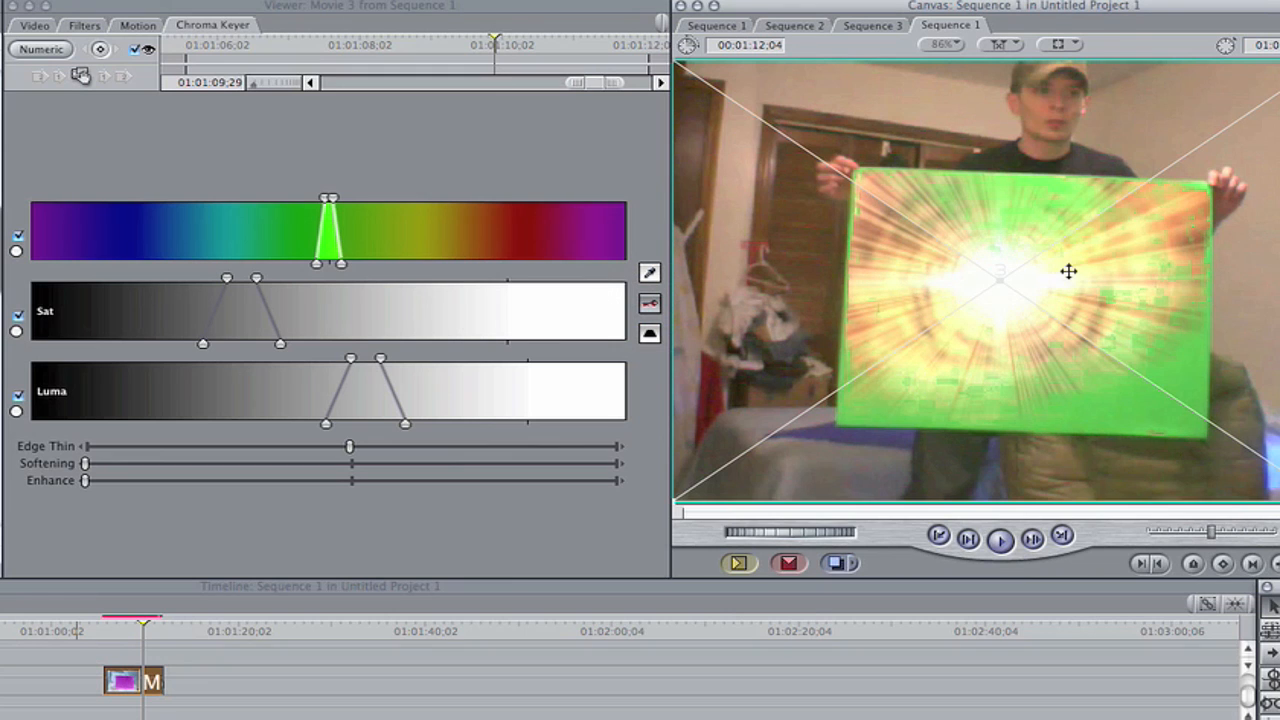
{"action": "mouse_move", "coordinate": [470, 376]}
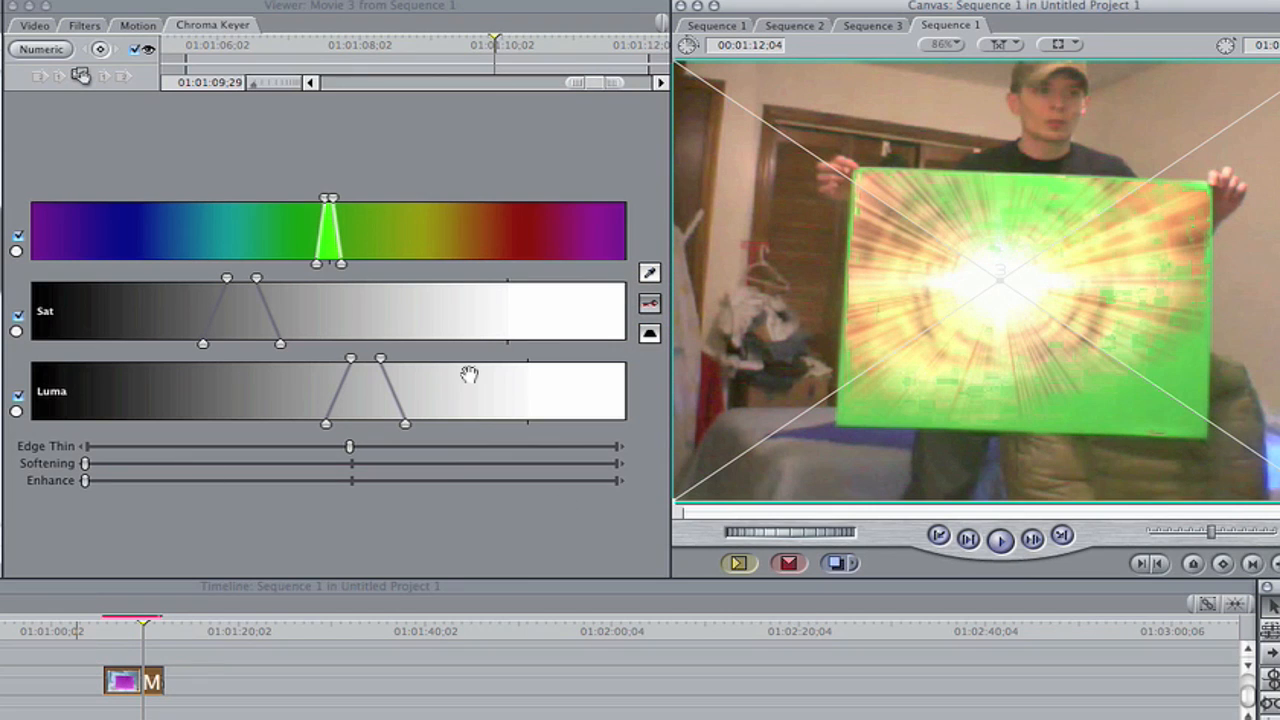
{"action": "mouse_move", "coordinate": [660, 278]}
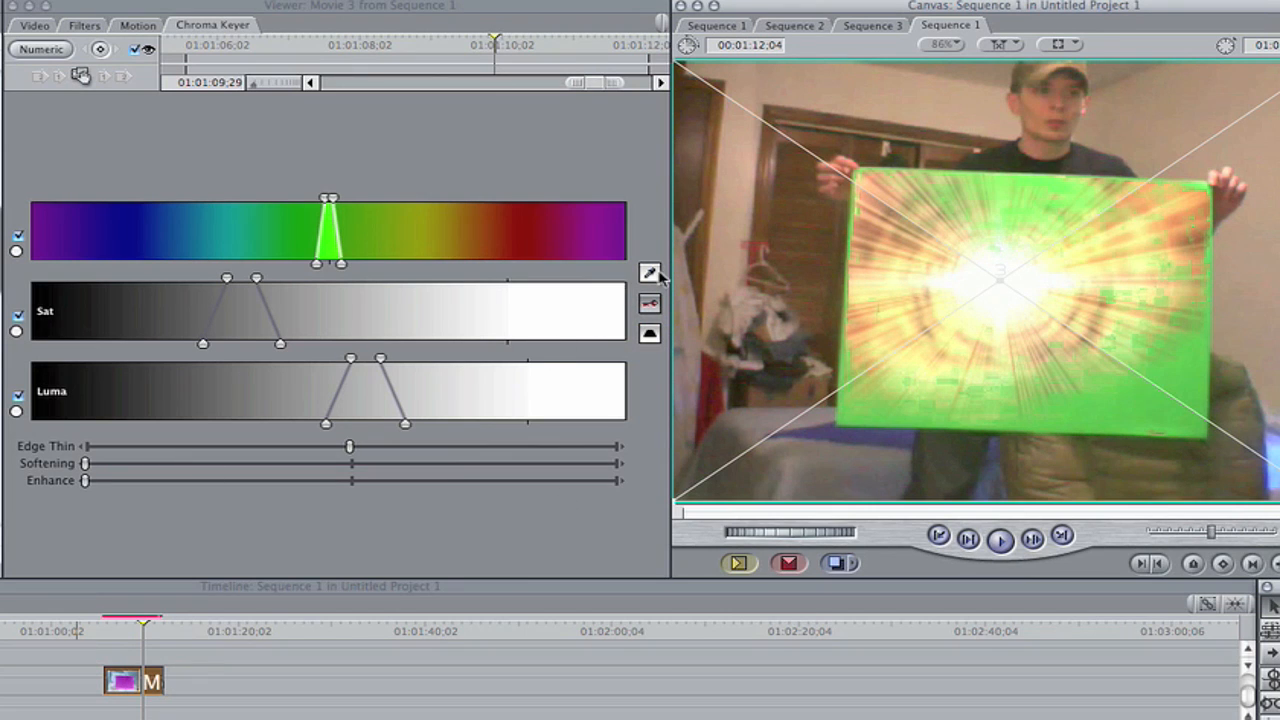
{"action": "mouse_move", "coordinate": [810, 308]}
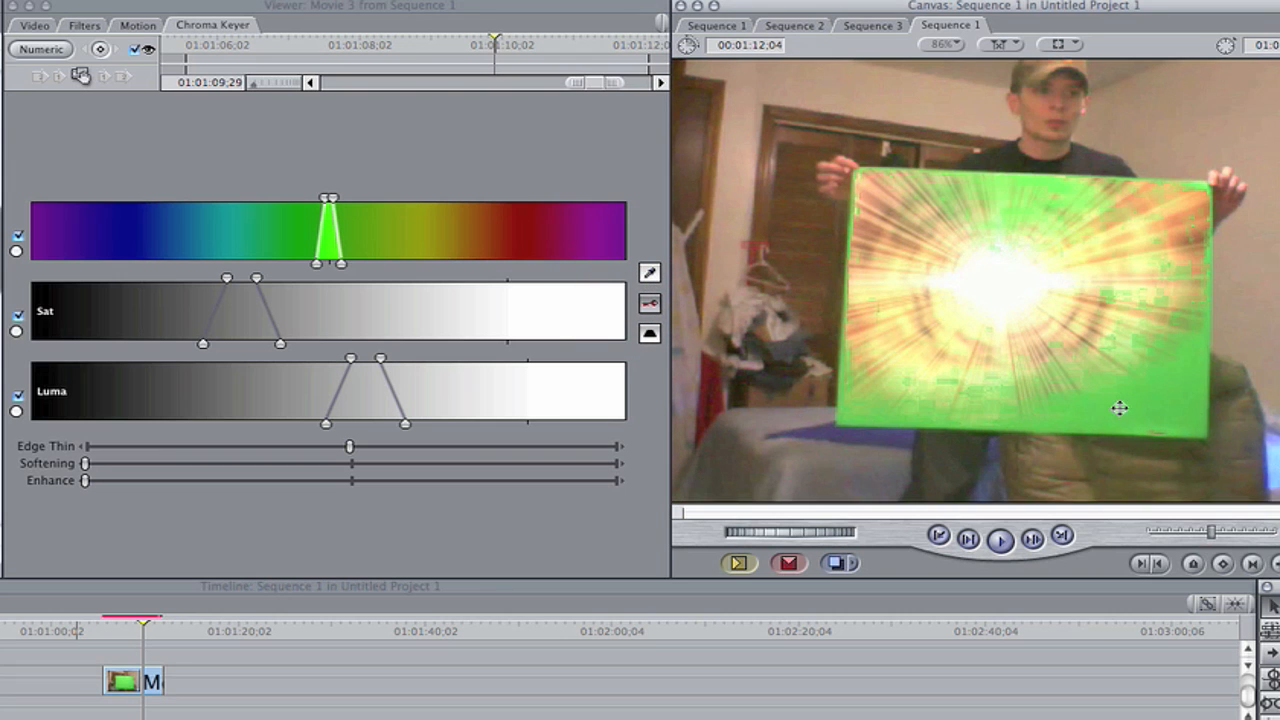
{"action": "mouse_move", "coordinate": [1046, 356]}
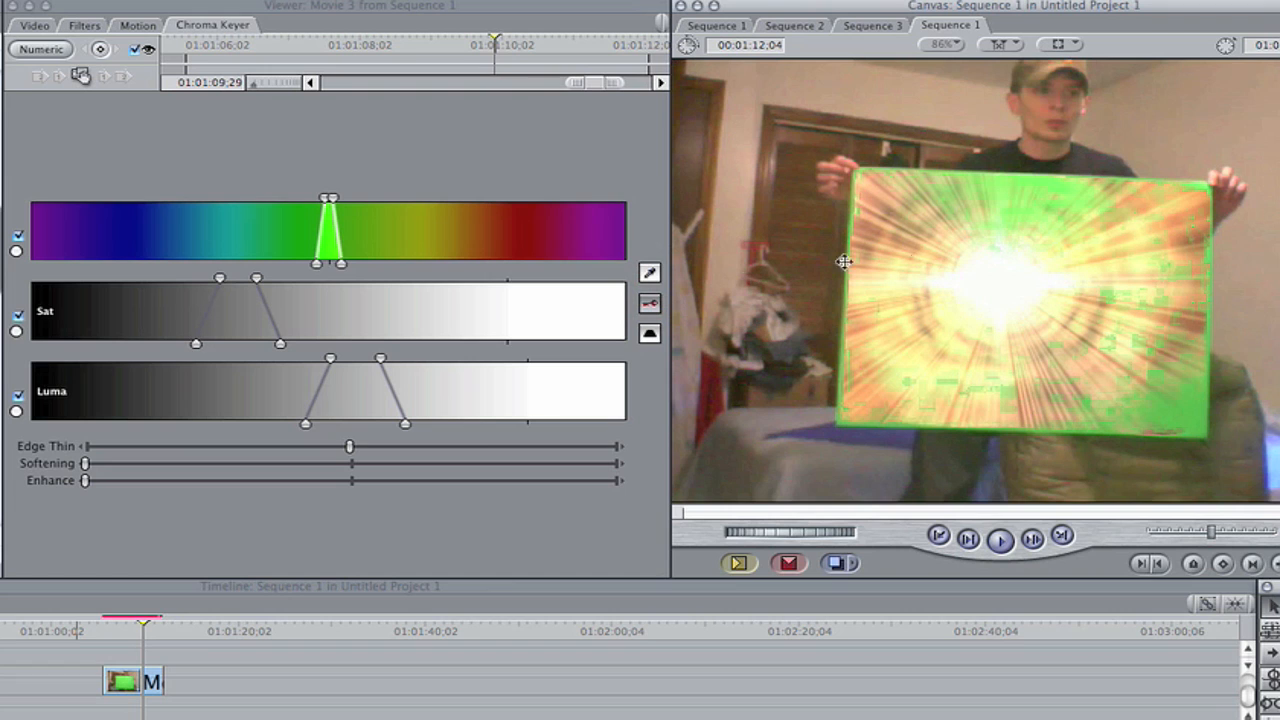
{"action": "mouse_move", "coordinate": [1088, 348]}
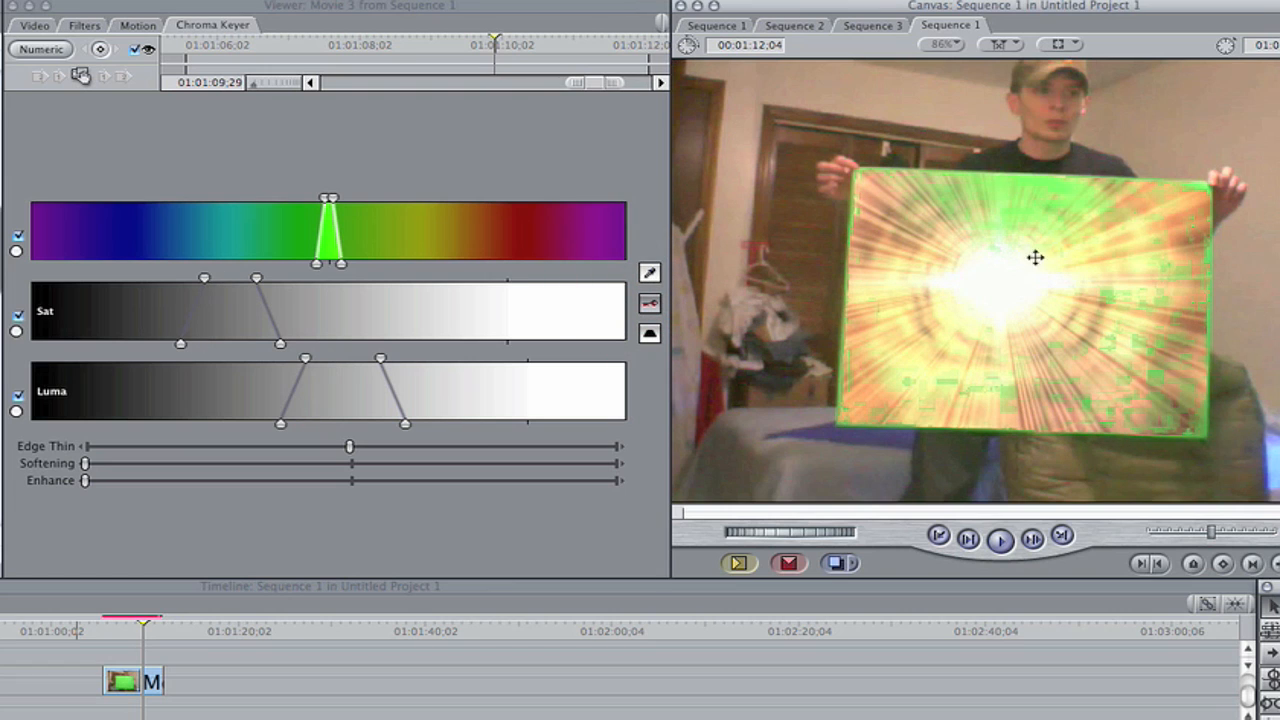
{"action": "mouse_move", "coordinate": [670, 266]}
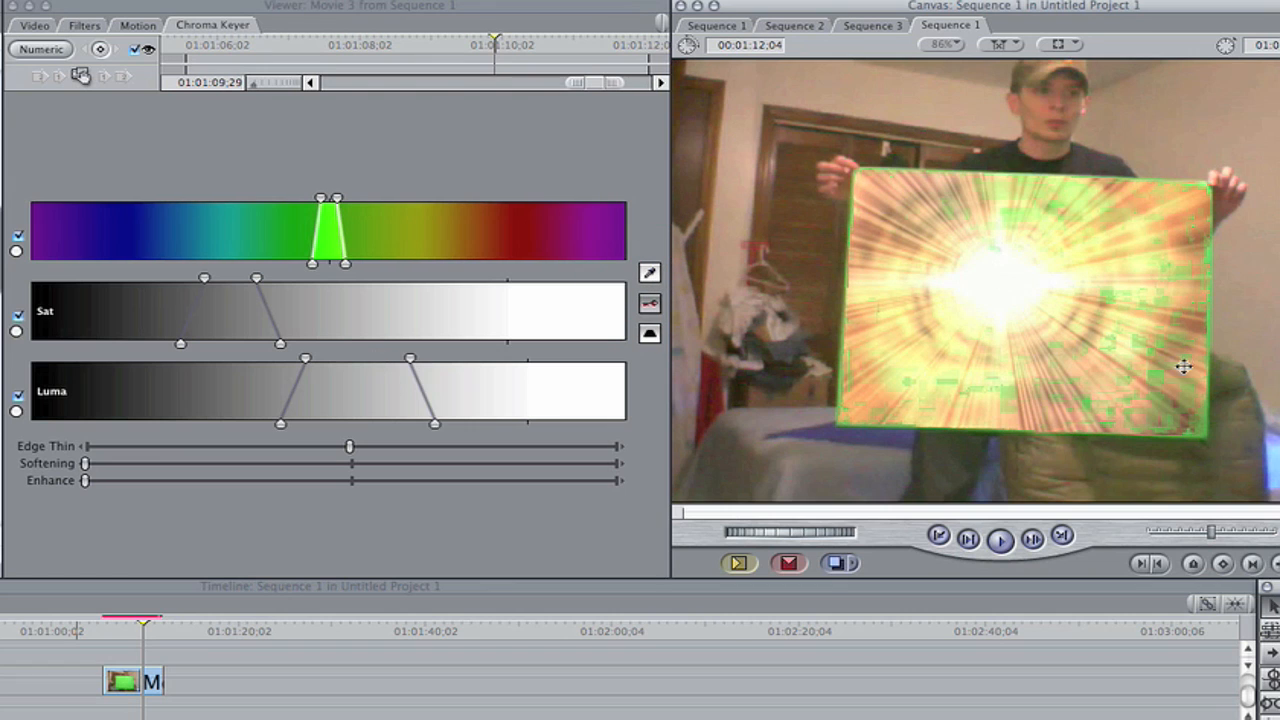
{"action": "mouse_move", "coordinate": [160, 624]}
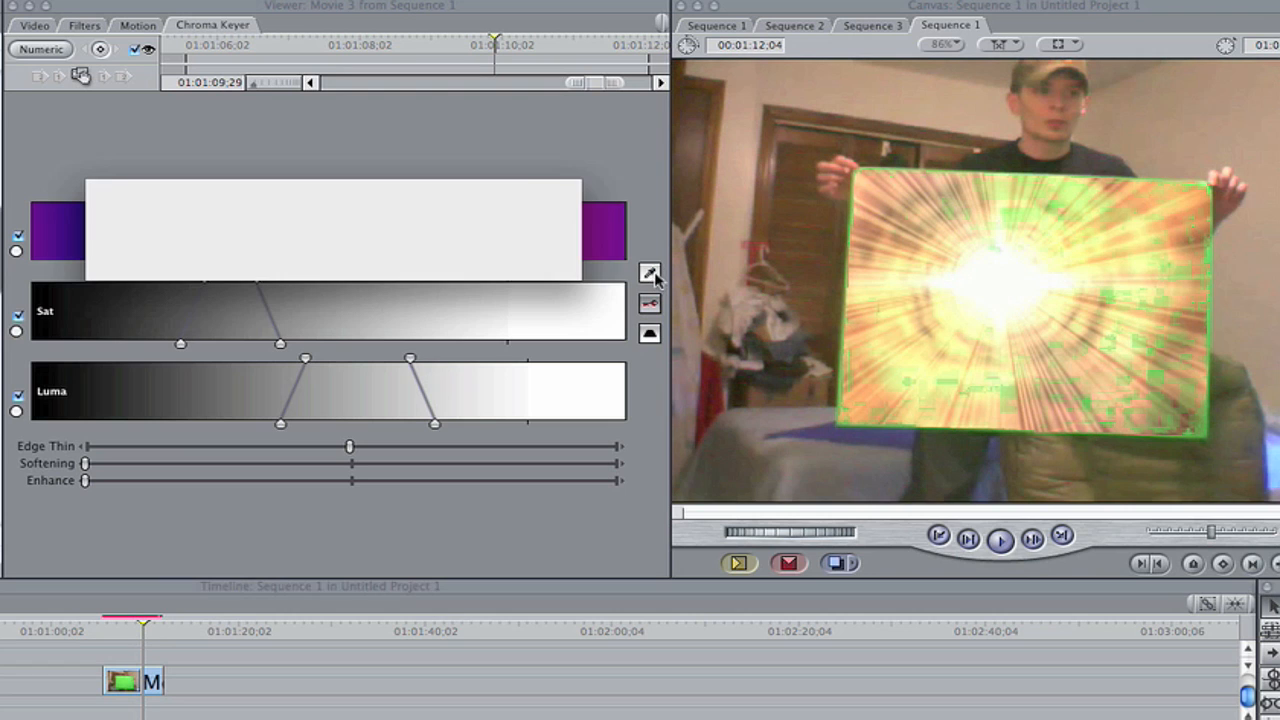
Widen the Chroma Keyer ranges so the starburst shows through the green board
{"action": "left_click", "coordinate": [650, 276]}
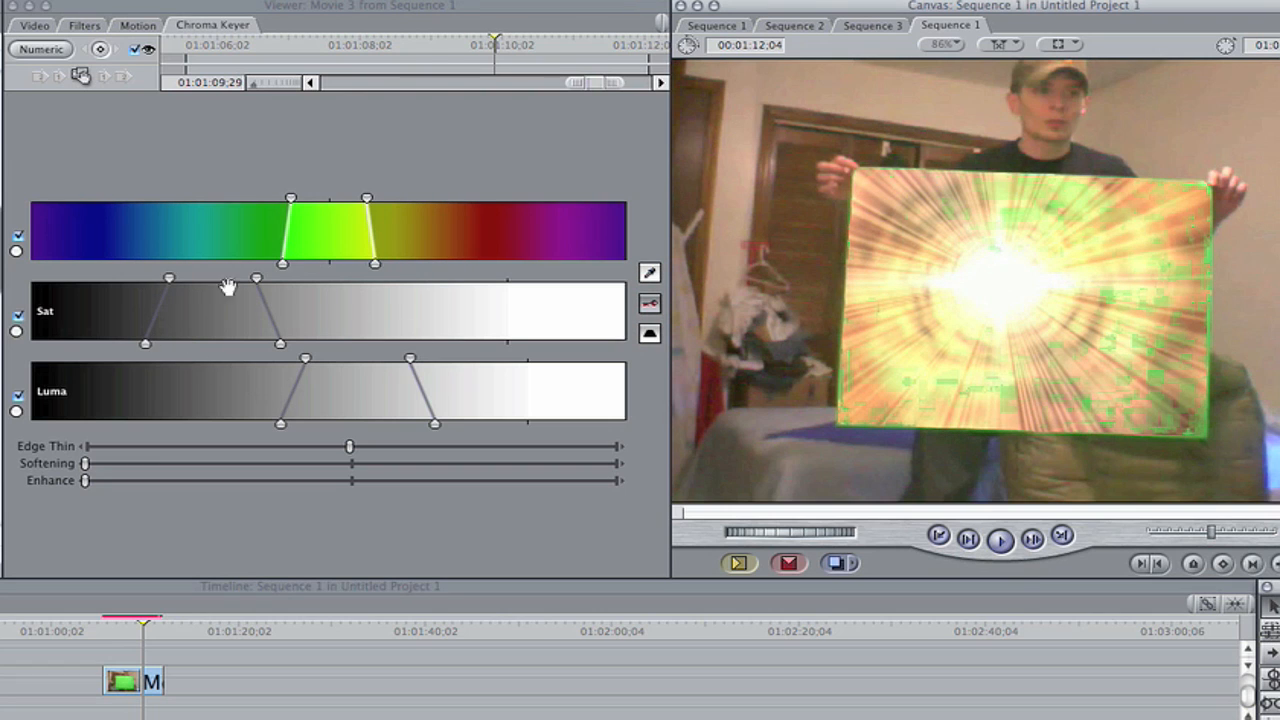
{"action": "mouse_move", "coordinate": [598, 268]}
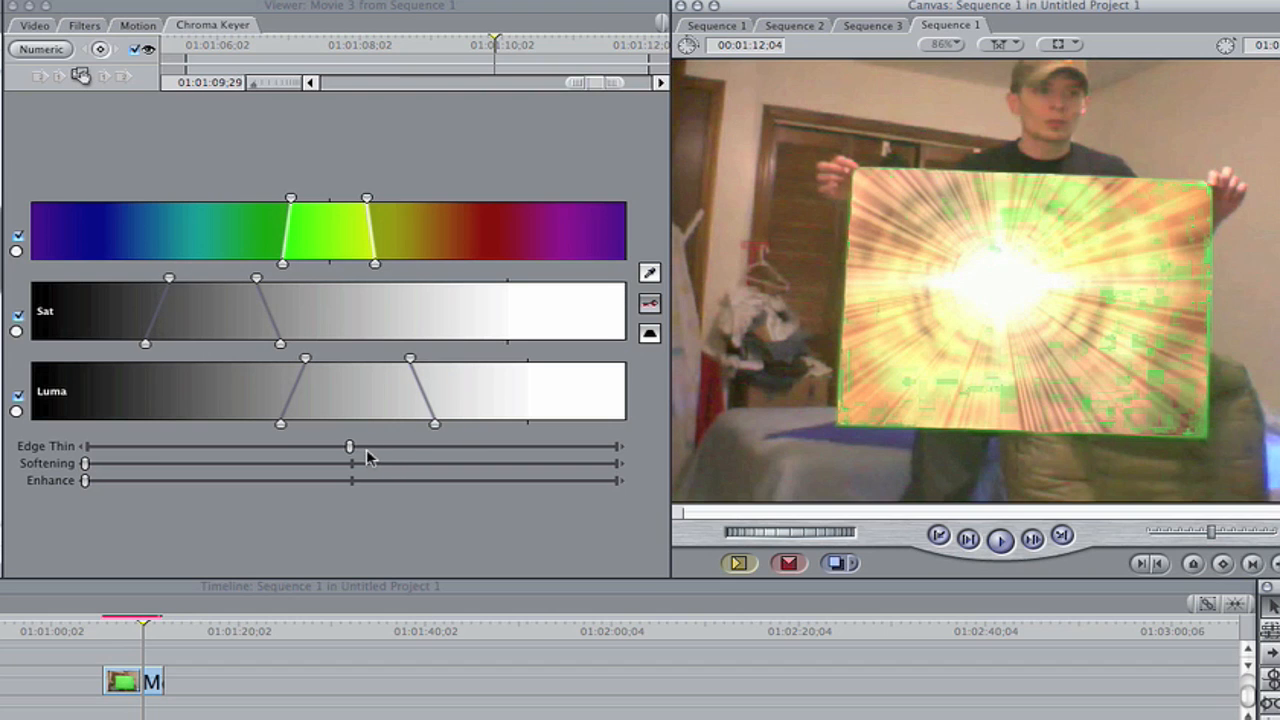
Raise Edge Thin to clear the green fringe and add slight Softening to the keyed edges
{"action": "left_click_drag", "start_coordinate": [350, 446], "coordinate": [376, 446]}
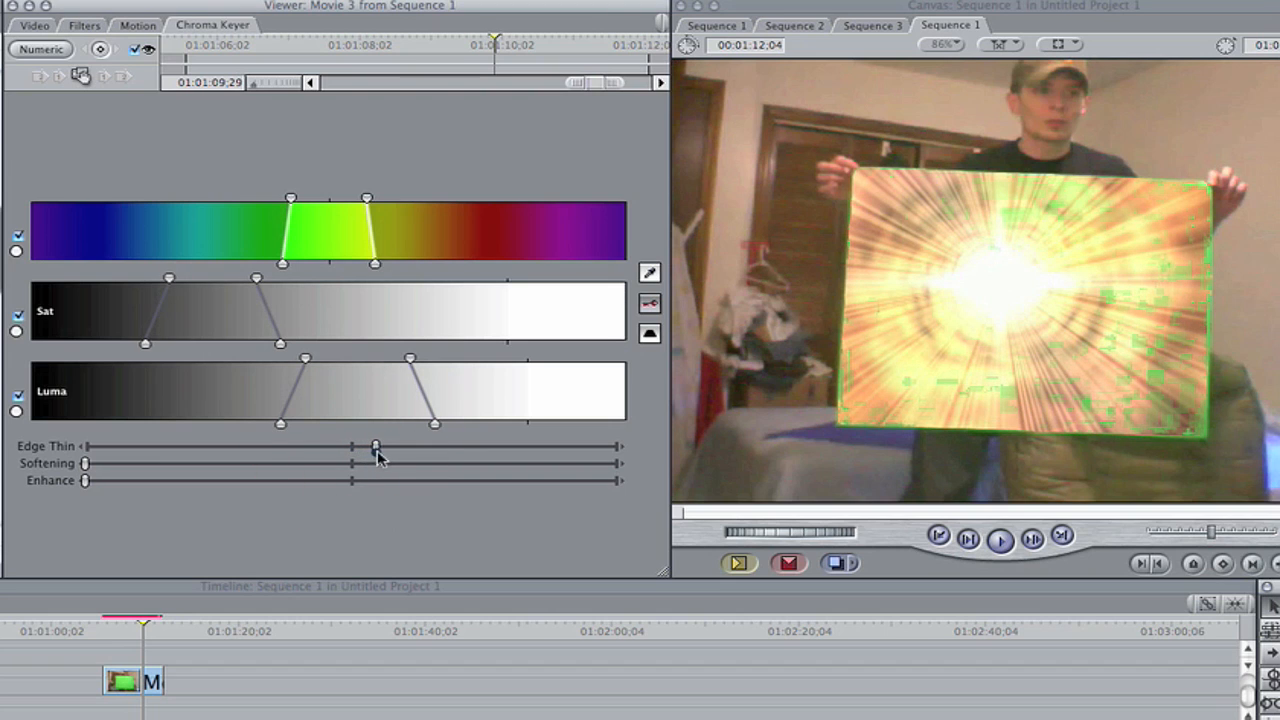
{"action": "left_click_drag", "start_coordinate": [376, 444], "coordinate": [464, 444]}
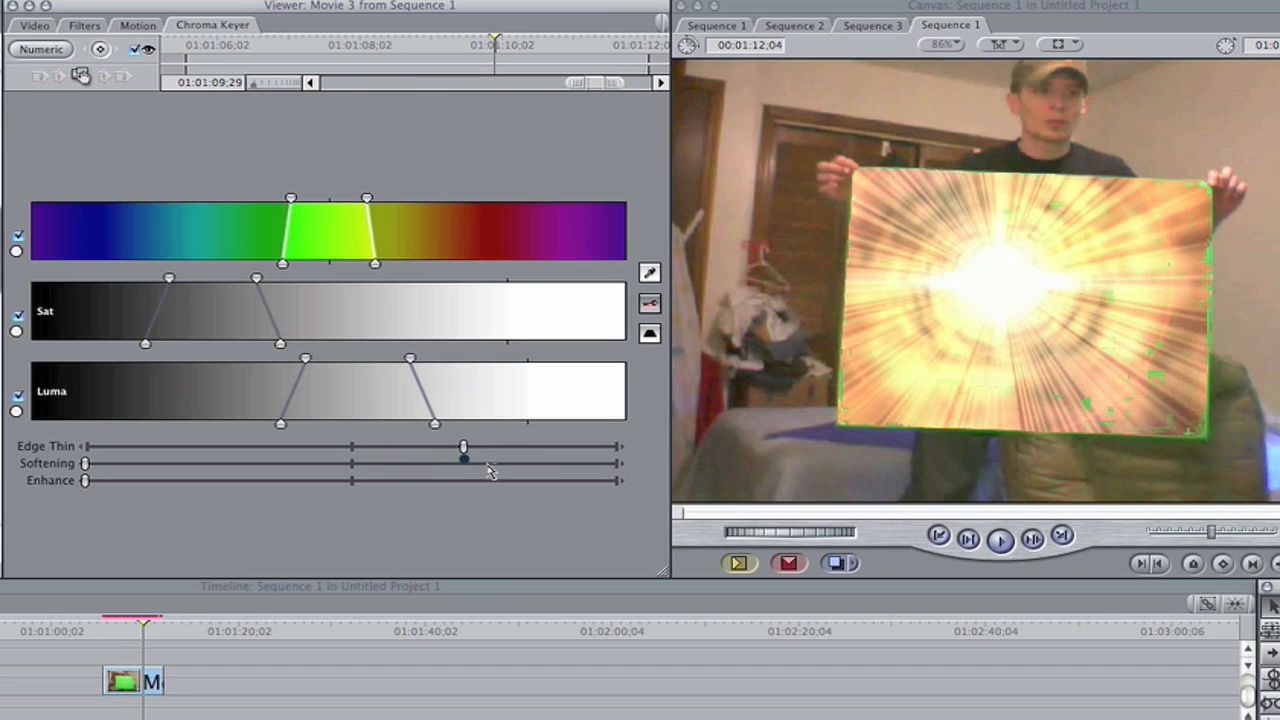
{"action": "left_click_drag", "start_coordinate": [464, 446], "coordinate": [522, 446]}
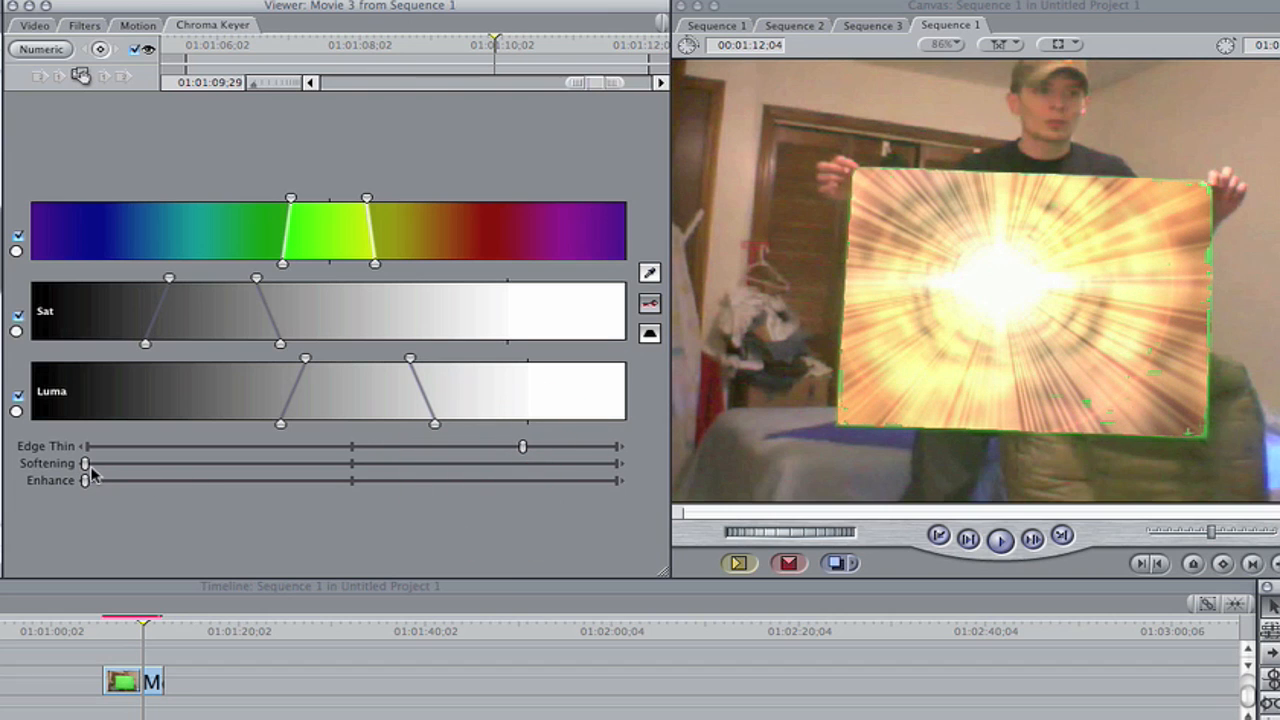
{"action": "left_click_drag", "start_coordinate": [84, 464], "coordinate": [120, 464]}
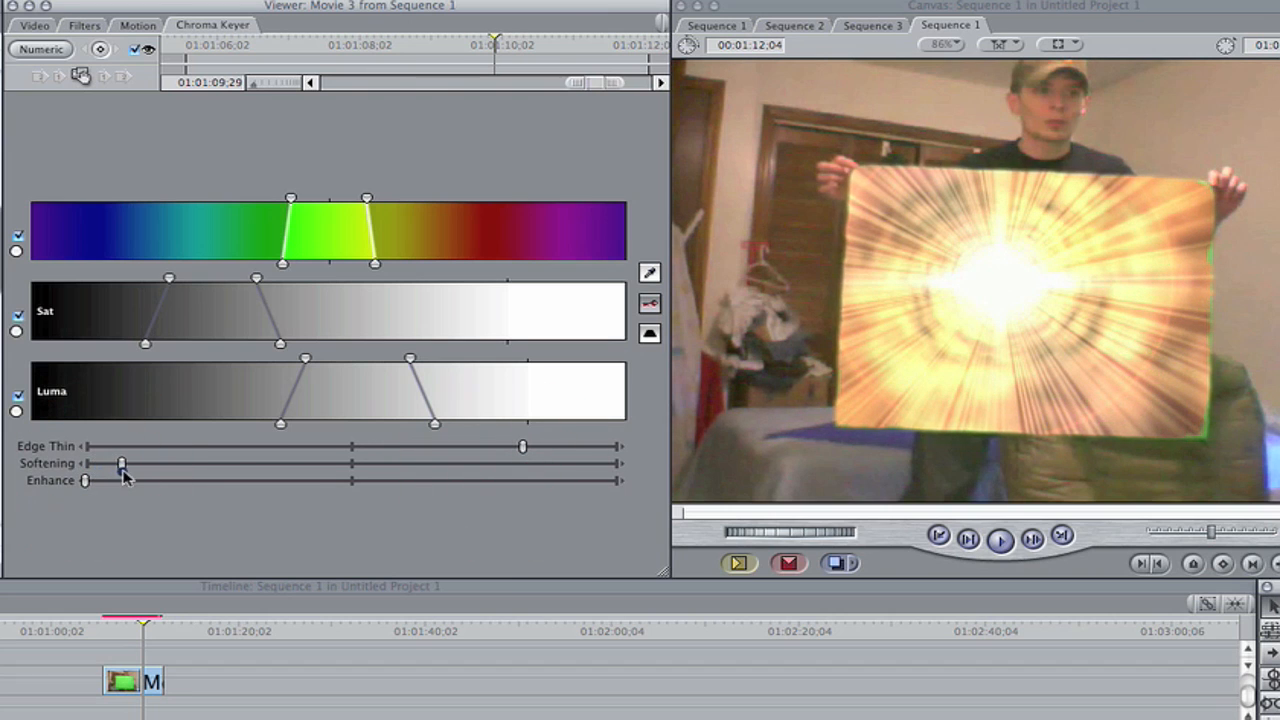
{"action": "left_click_drag", "start_coordinate": [120, 464], "coordinate": [156, 464]}
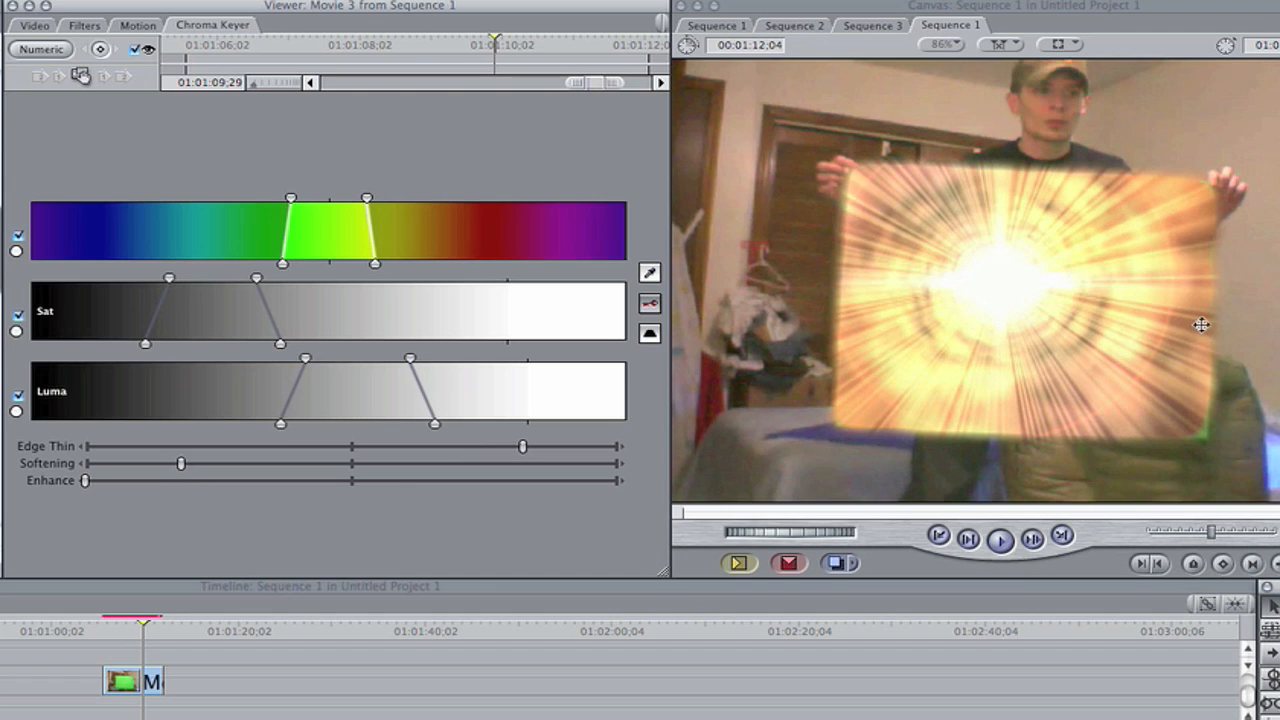
{"action": "mouse_move", "coordinate": [1226, 426]}
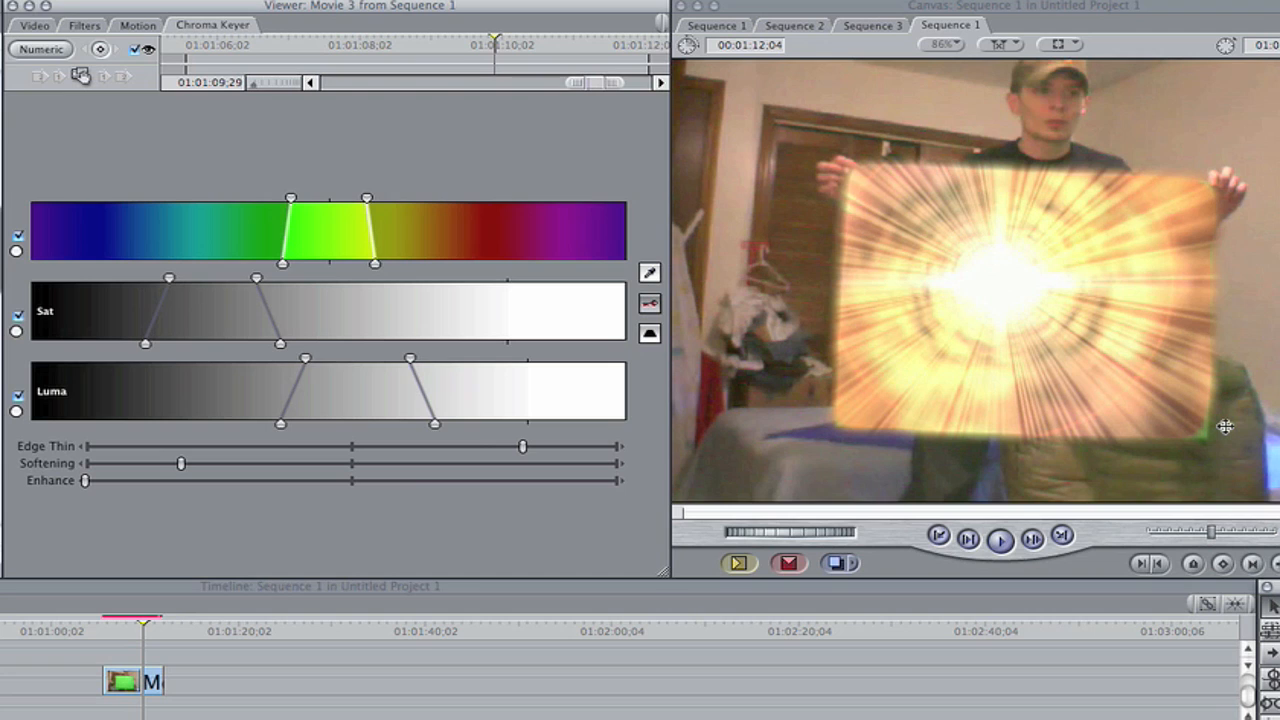
{"action": "mouse_move", "coordinate": [1040, 308]}
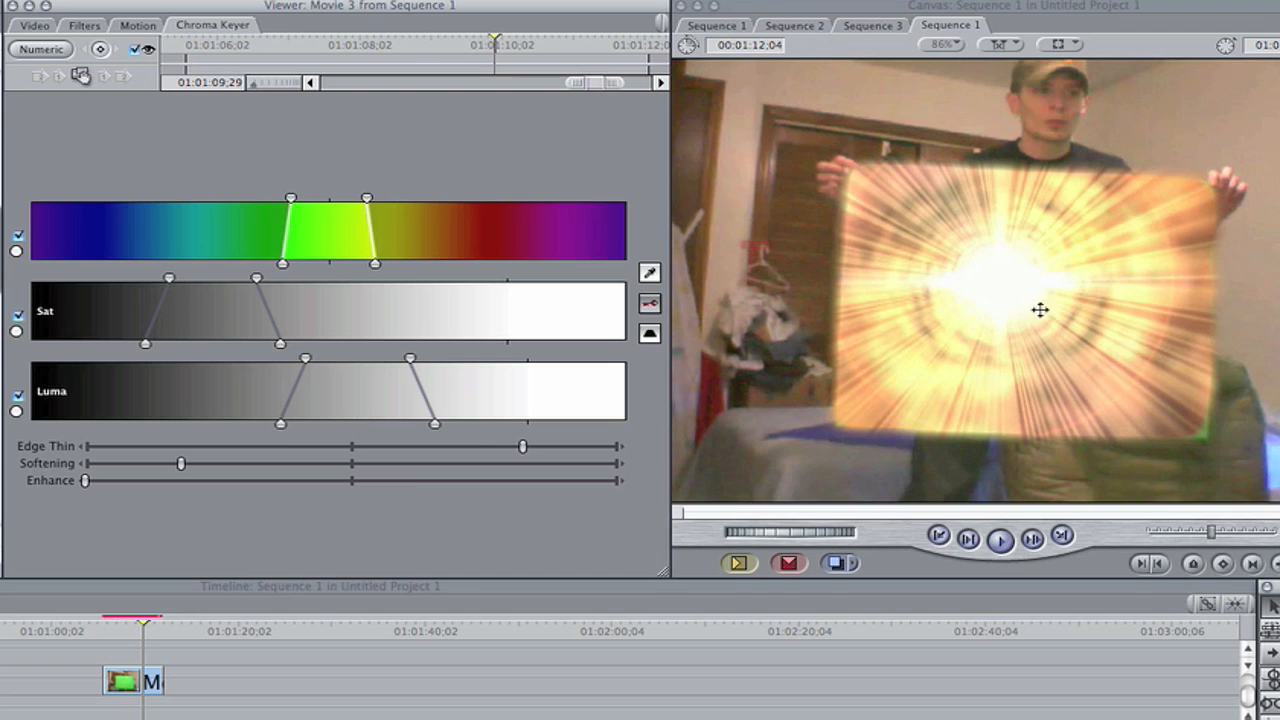
{"action": "mouse_move", "coordinate": [1064, 348]}
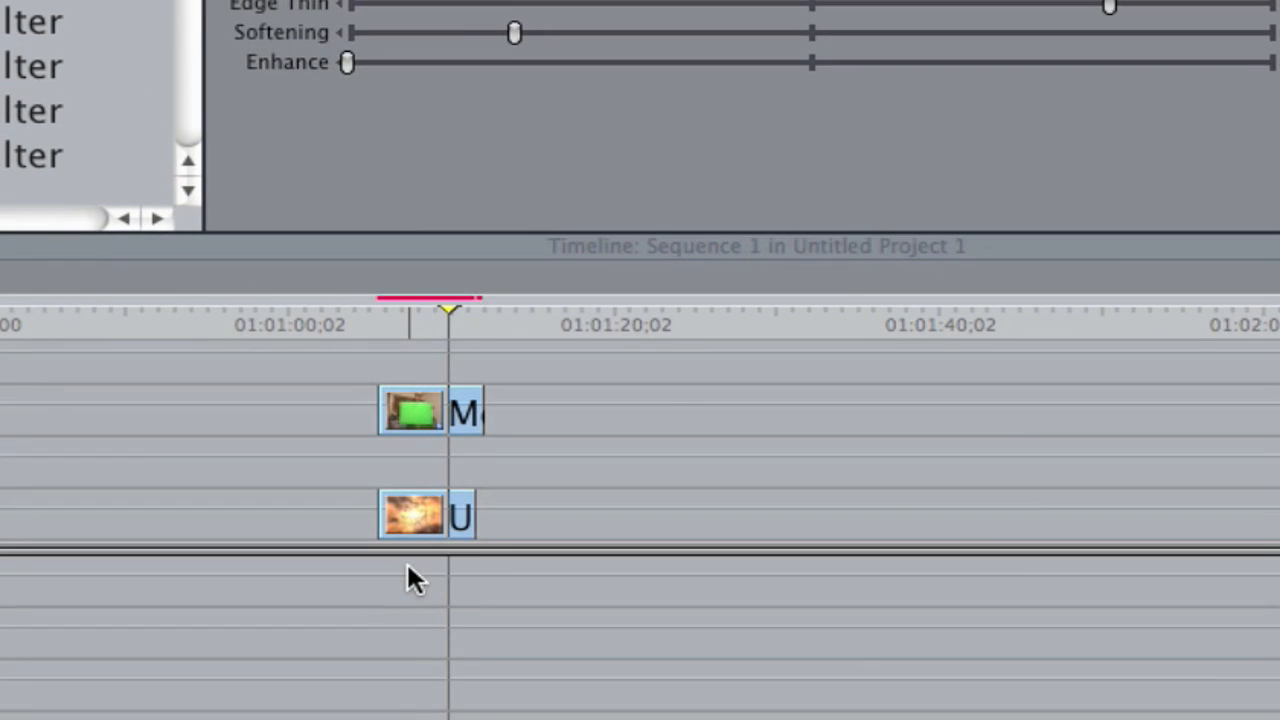
{"action": "mouse_move", "coordinate": [444, 430]}
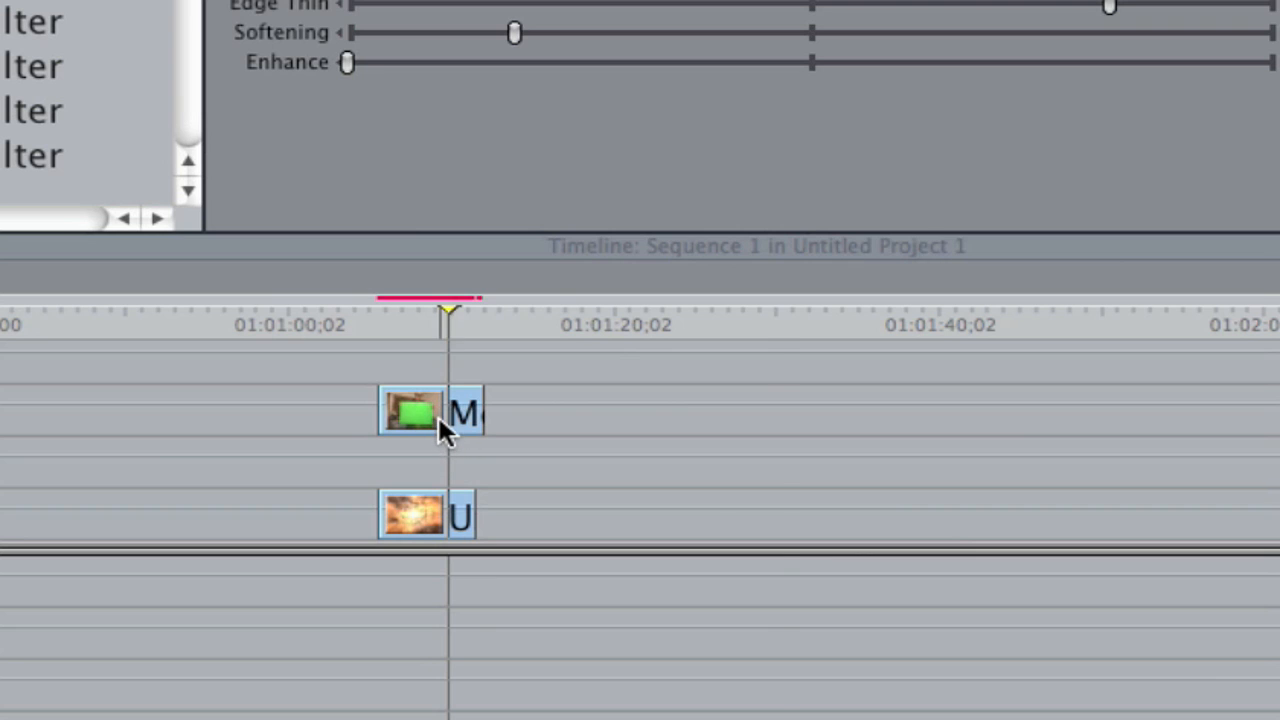
Paste a copy of the keyed green-board clip and line it up on the track under the original
{"action": "left_click", "coordinate": [412, 412]}
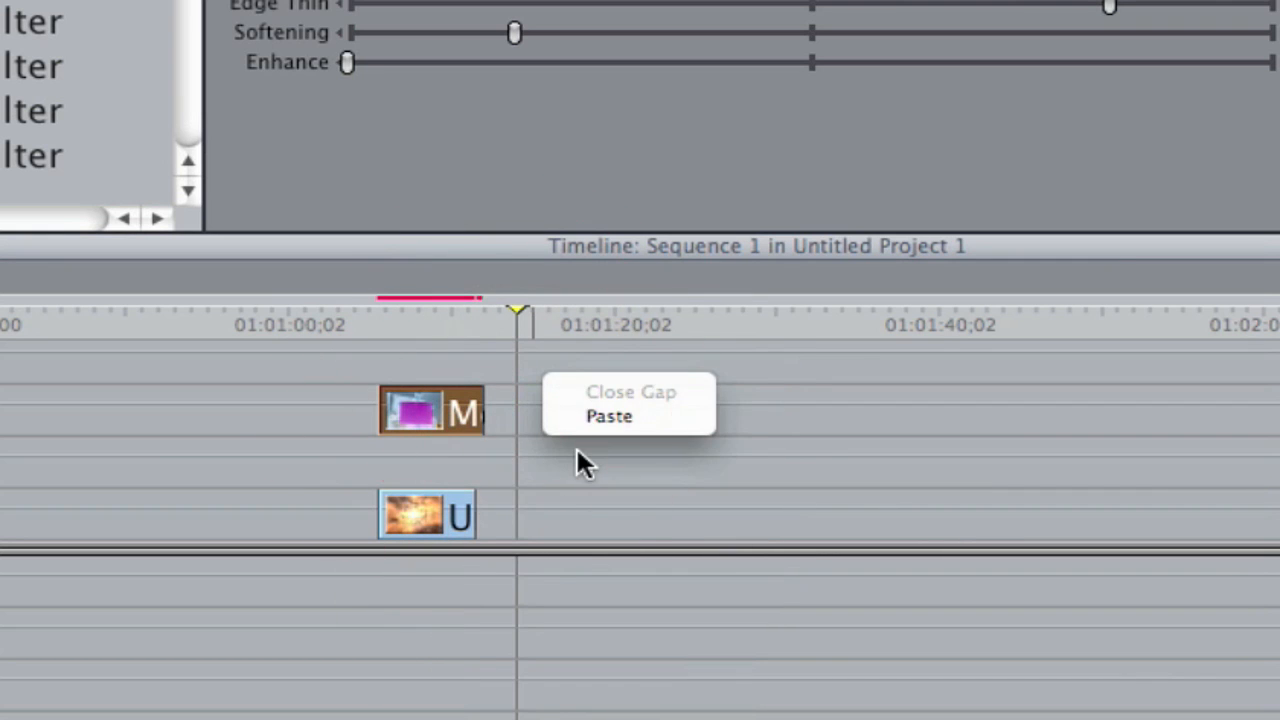
{"action": "left_click", "coordinate": [608, 416]}
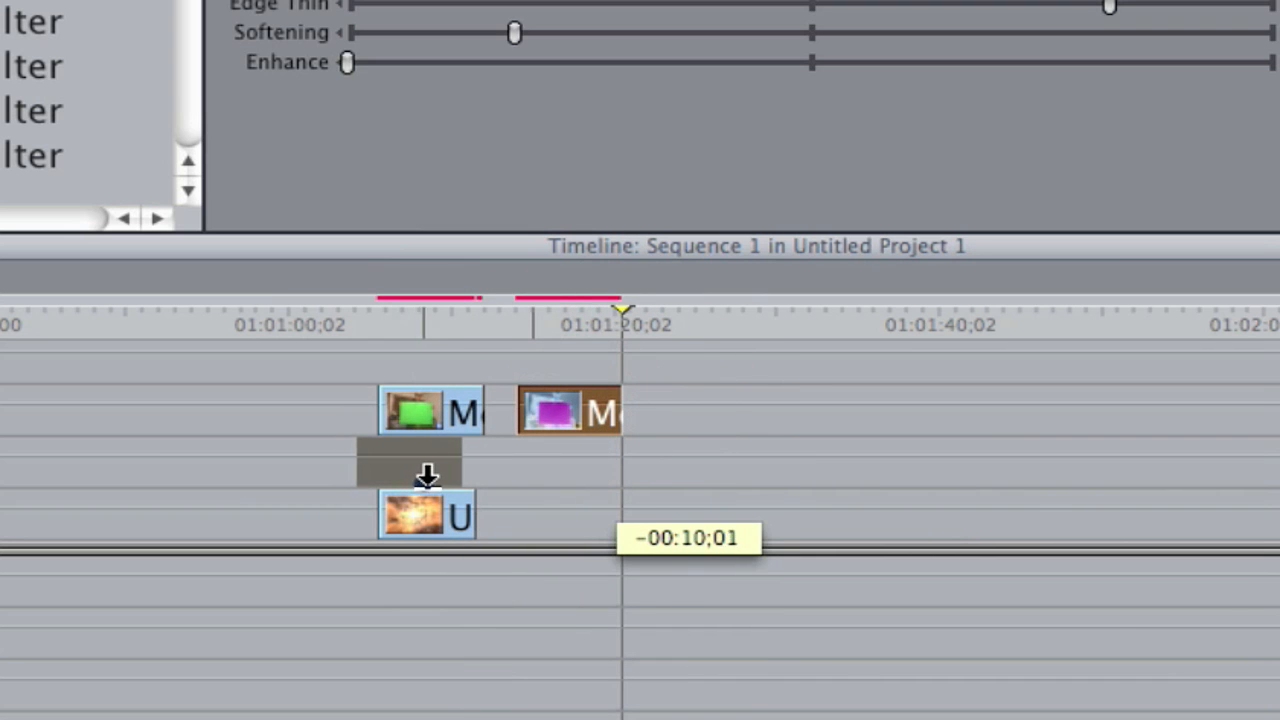
{"action": "left_click_drag", "start_coordinate": [428, 476], "coordinate": [444, 476]}
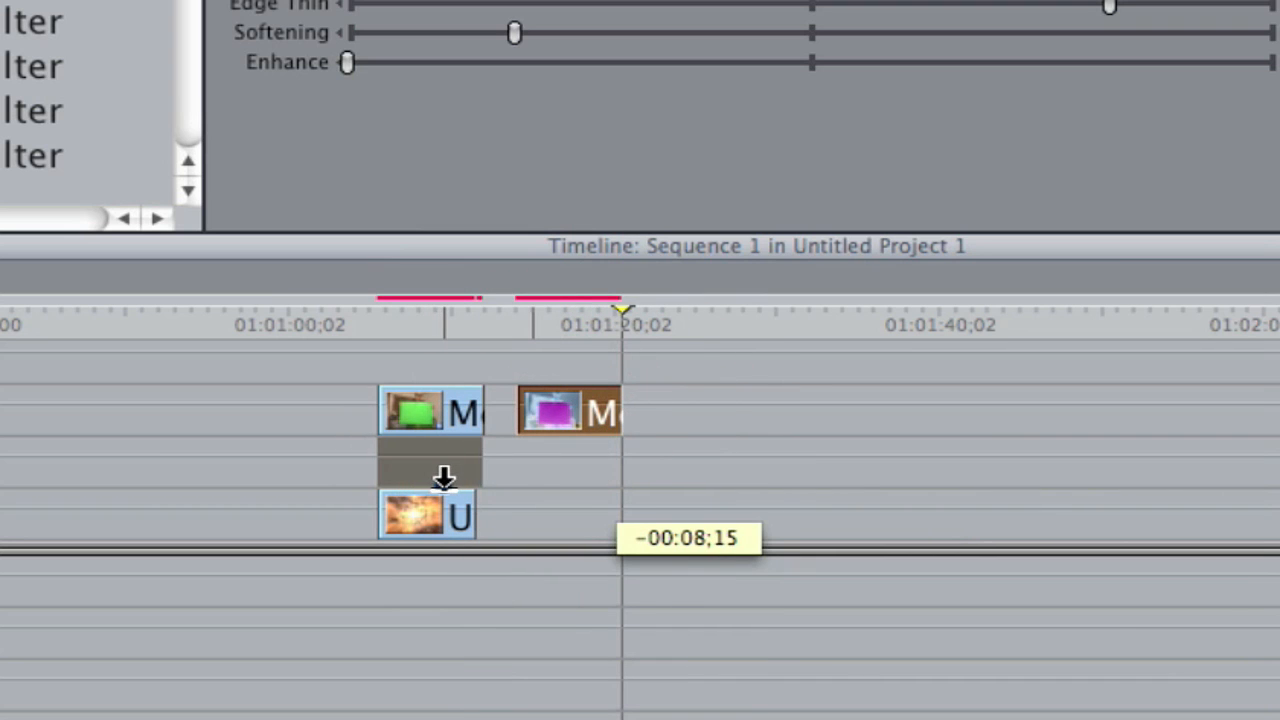
{"action": "left_click_drag", "start_coordinate": [568, 410], "coordinate": [432, 464]}
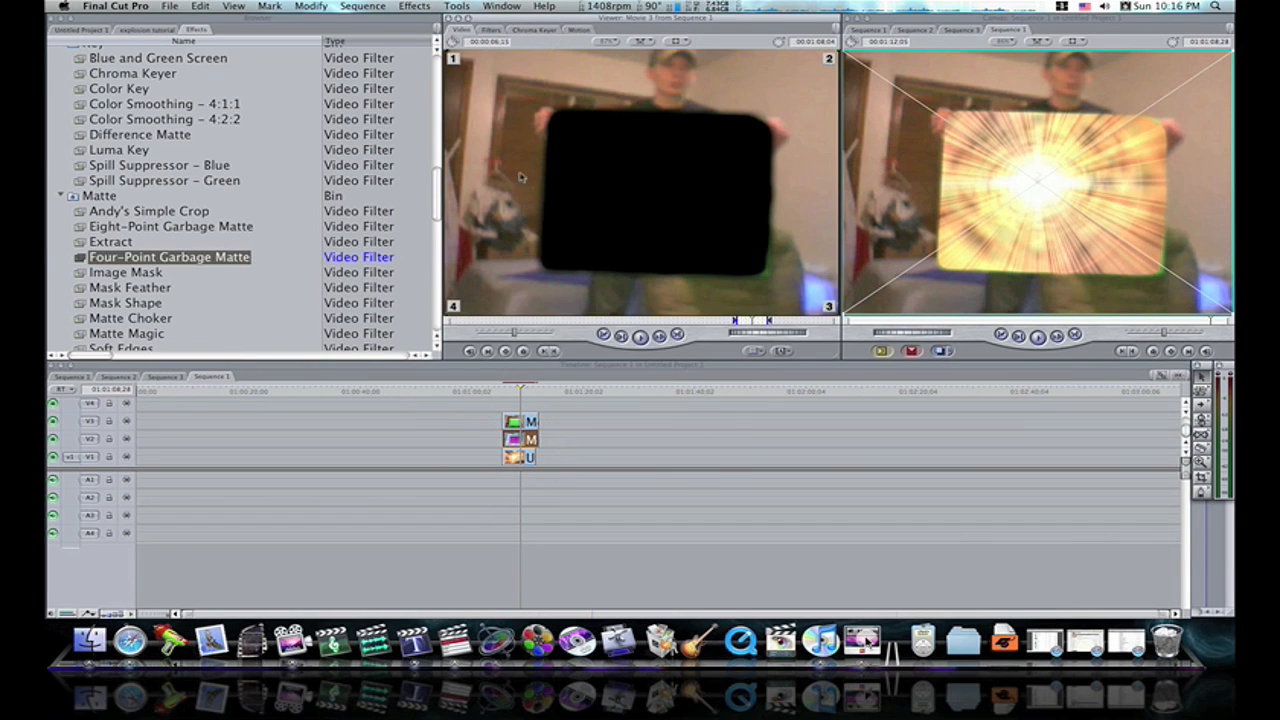
Show the duplicate clip's Filters settings with the Four-Point Garbage Matte added
{"action": "left_click", "coordinate": [532, 30]}
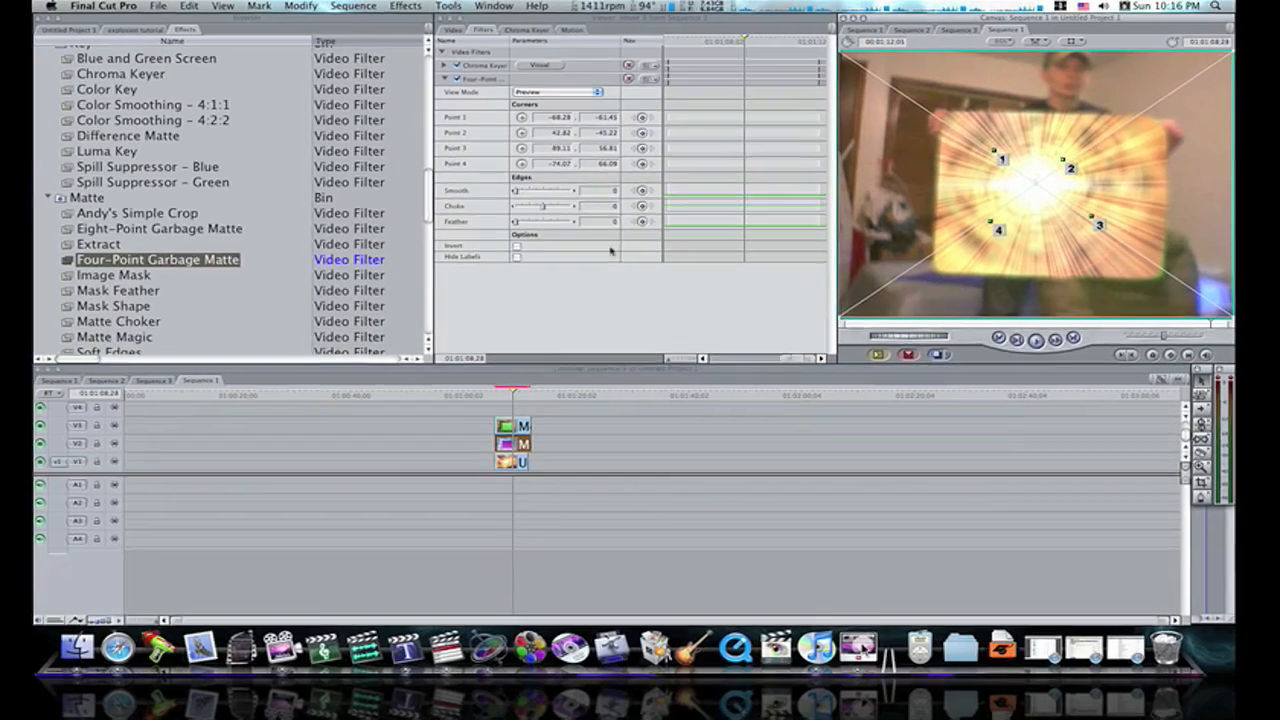
Invert the garbage matte and disable the Chroma Keyer on the duplicate clip
{"action": "left_click", "coordinate": [524, 244]}
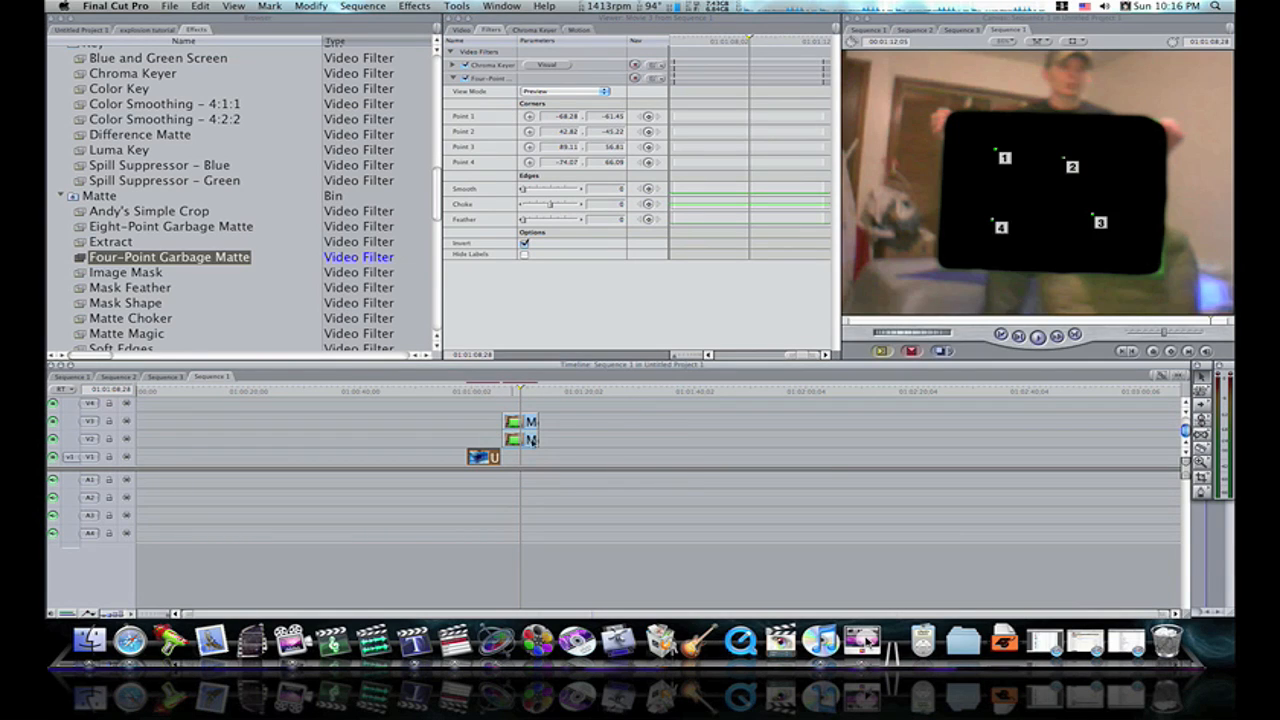
{"action": "left_click", "coordinate": [524, 244]}
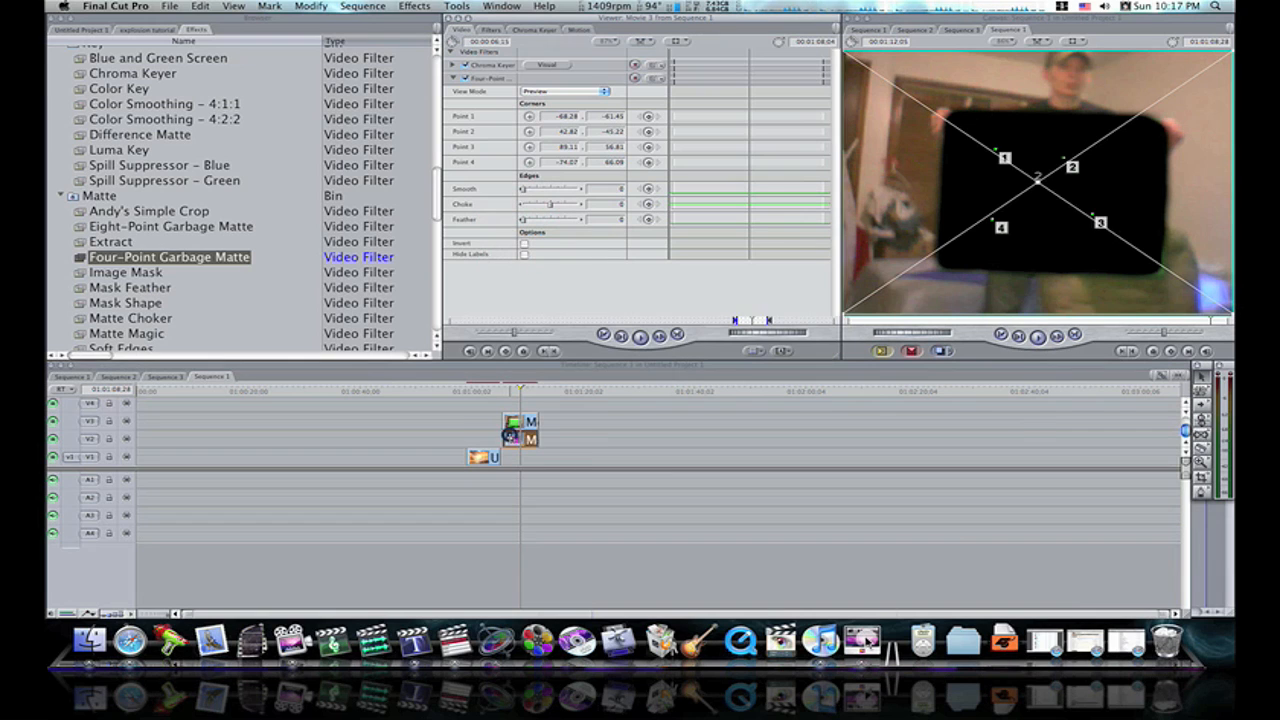
{"action": "left_click", "coordinate": [532, 30]}
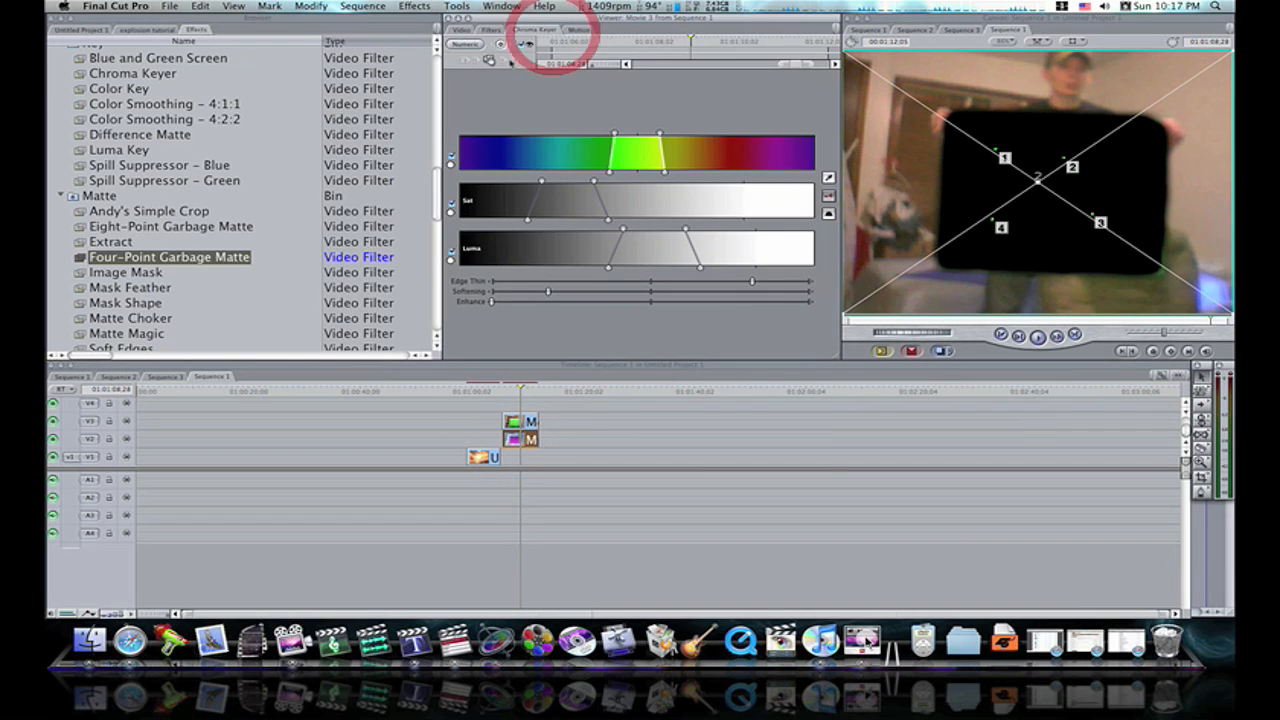
{"action": "left_click", "coordinate": [490, 30]}
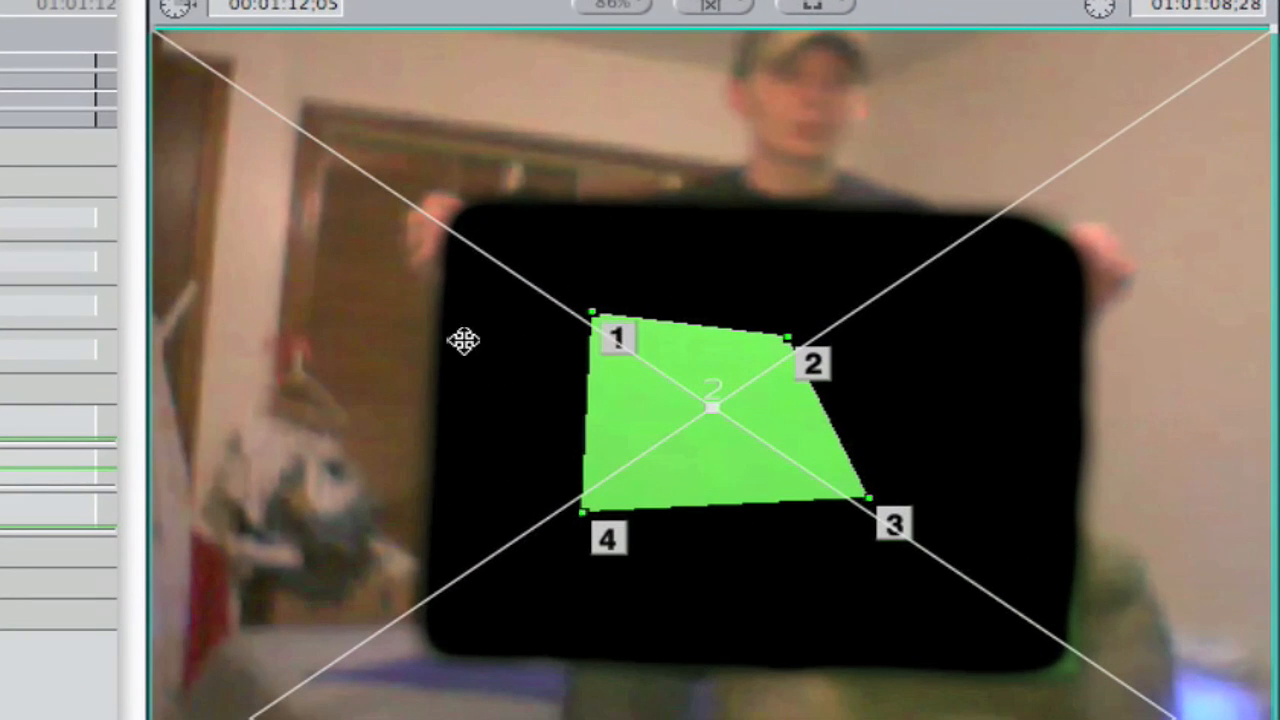
{"action": "mouse_move", "coordinate": [588, 252]}
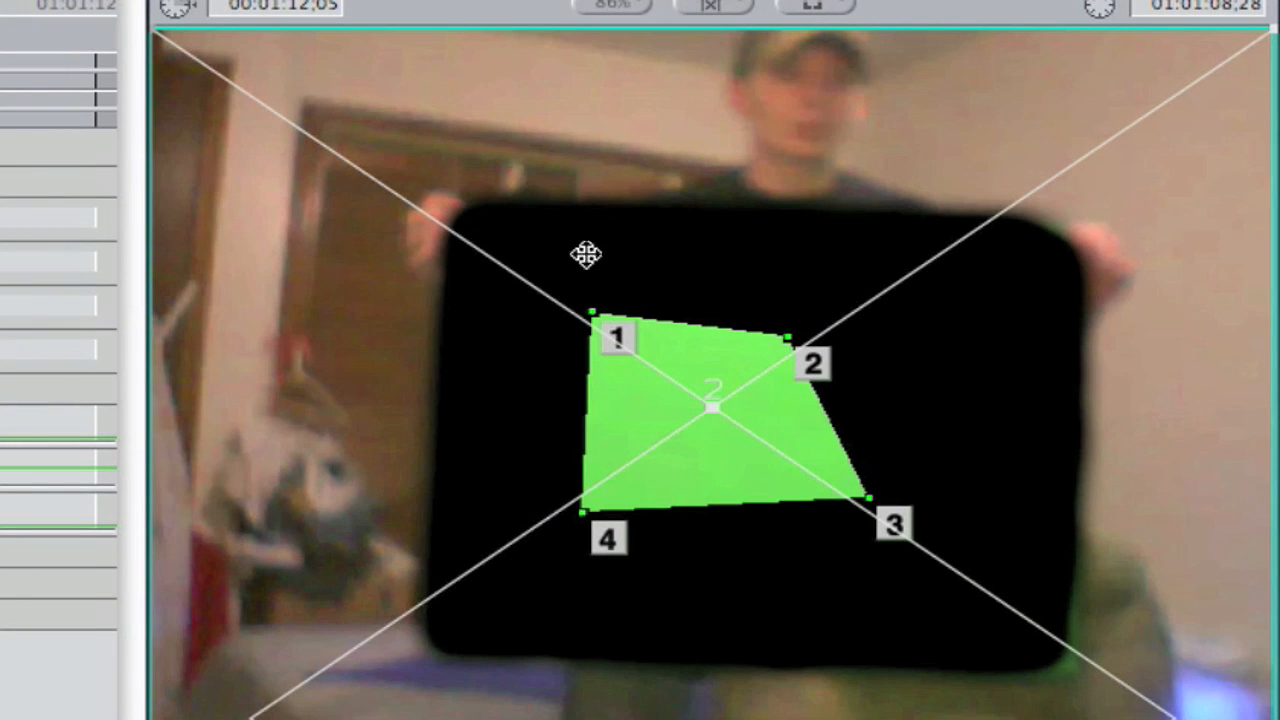